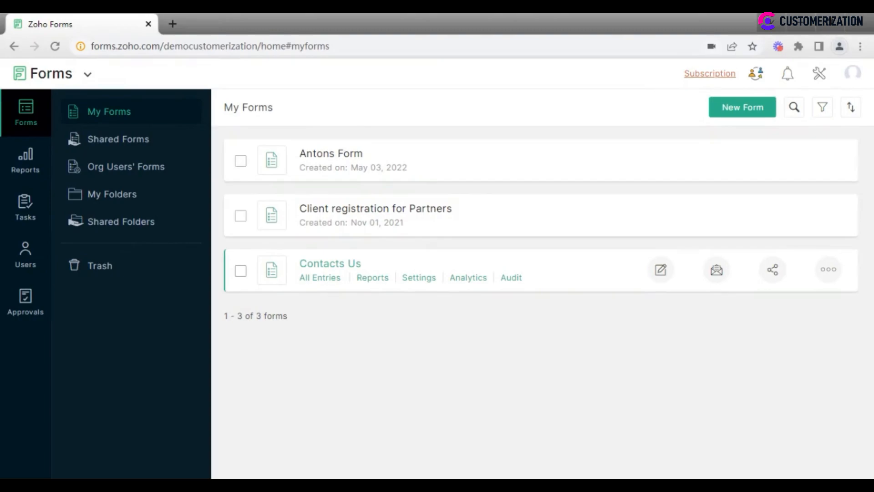
{"action": "mouse_move", "coordinate": [744, 121]}
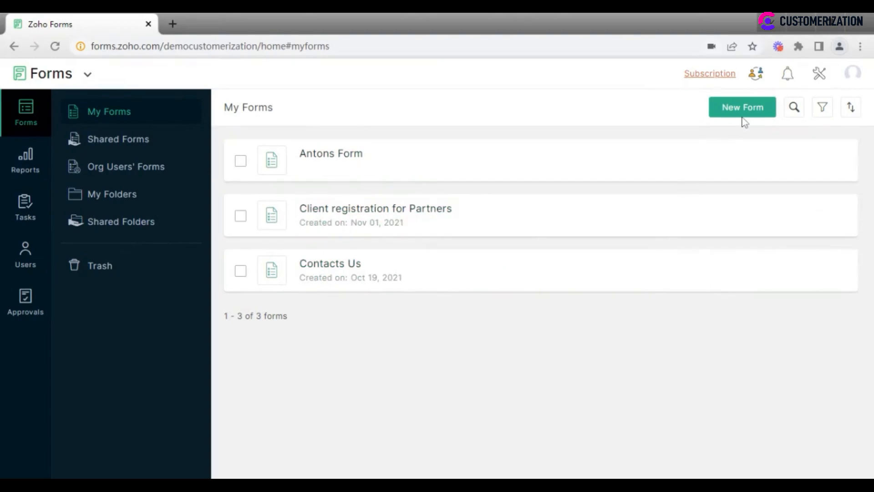
Start a new blank form, name it 'Form 1' and create it.
{"action": "left_click", "coordinate": [742, 108]}
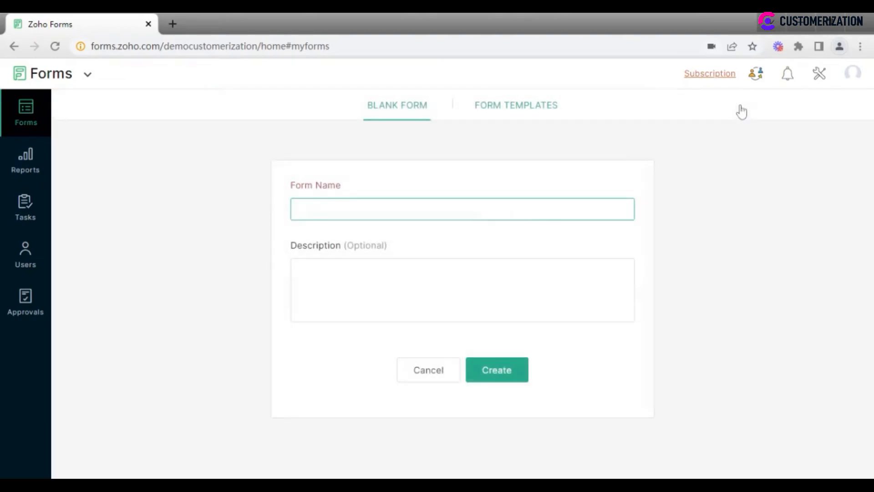
{"action": "left_click", "coordinate": [462, 209]}
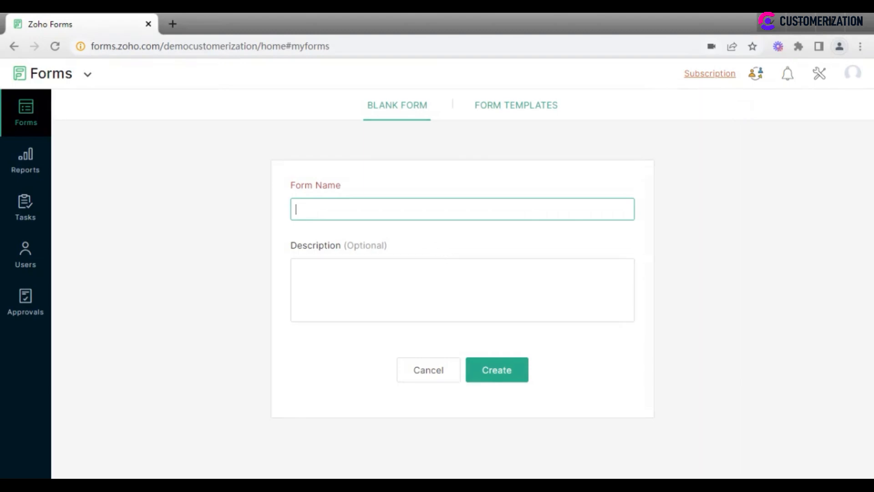
{"action": "type", "text": "Form 1"}
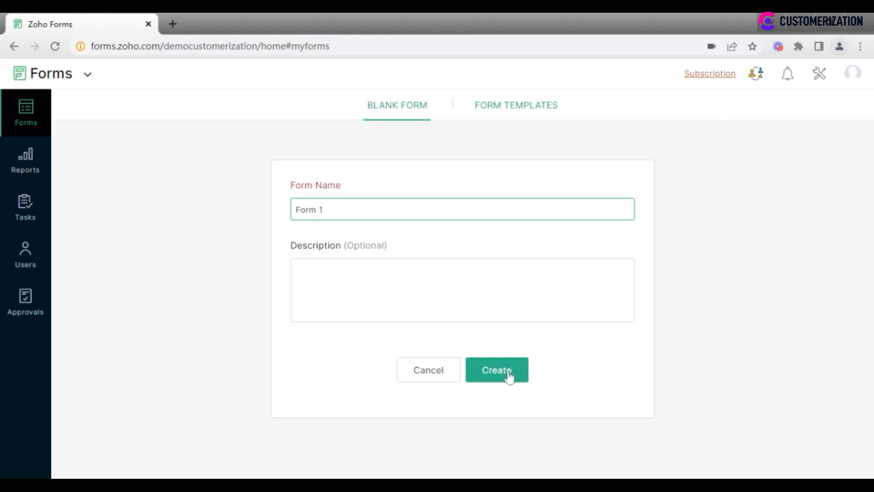
{"action": "left_click", "coordinate": [495, 370]}
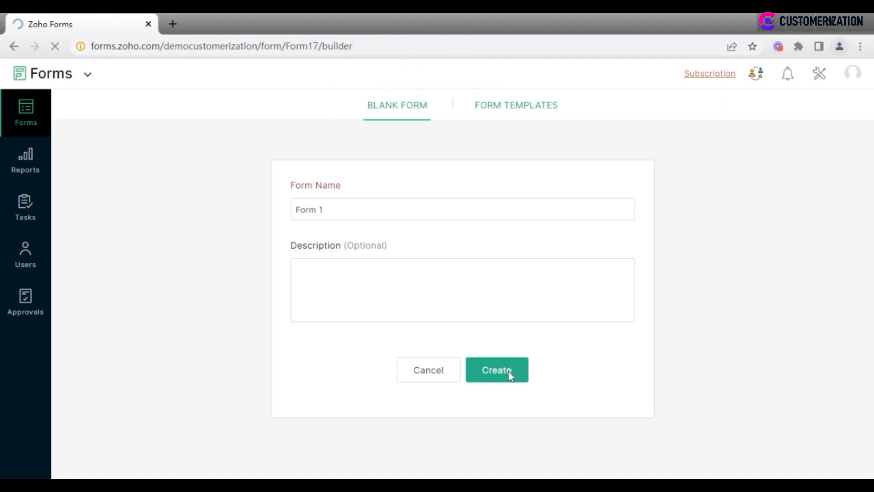
Place a Name field and an Email field onto the Form 1 canvas.
{"action": "left_click", "coordinate": [496, 369]}
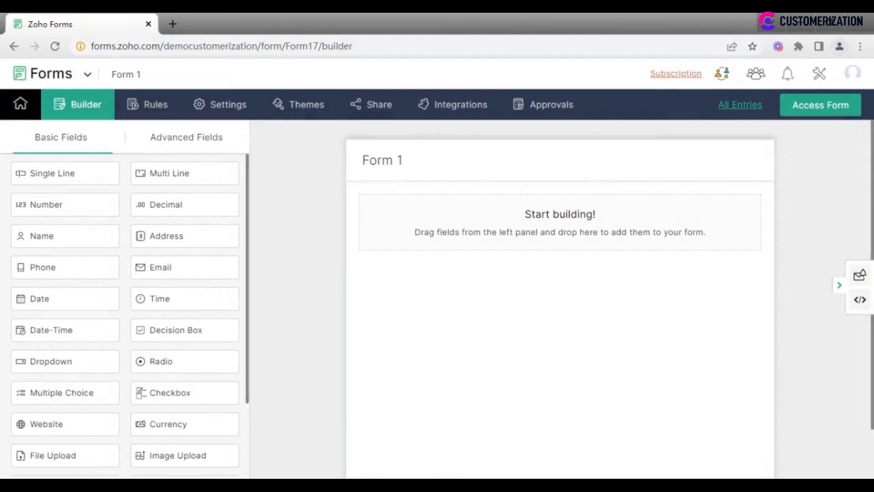
{"action": "mouse_move", "coordinate": [287, 317]}
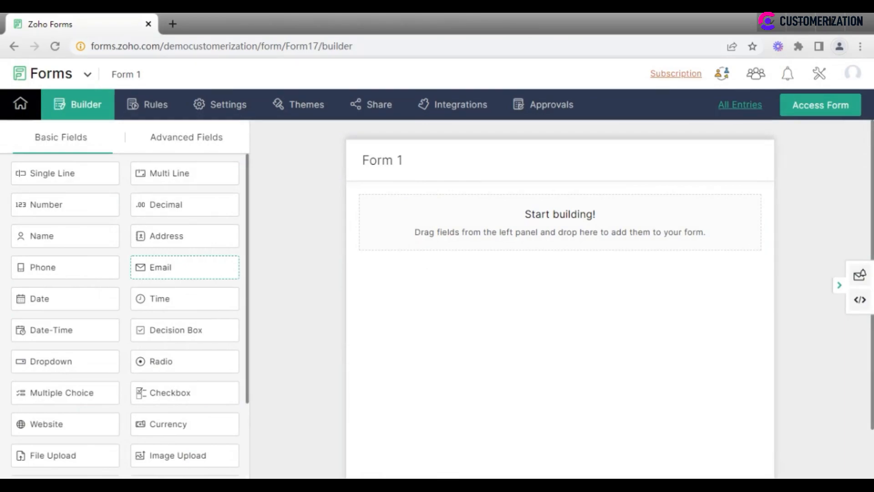
{"action": "mouse_move", "coordinate": [65, 234]}
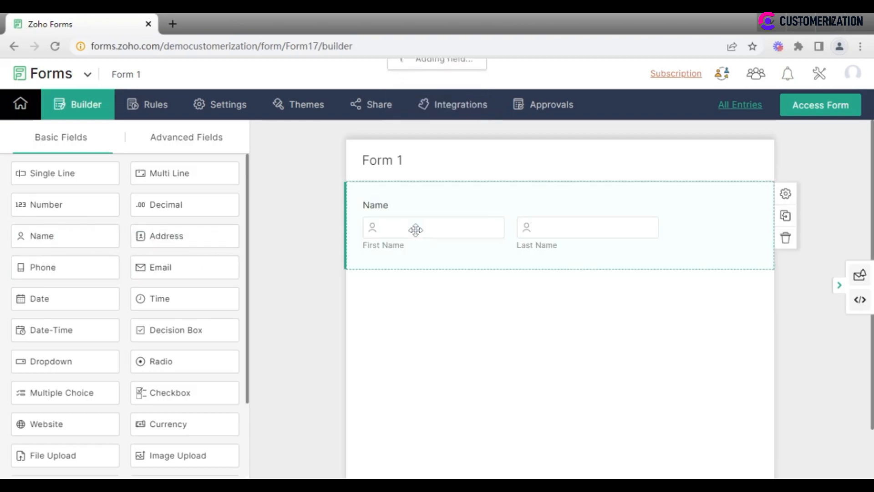
{"action": "left_click_drag", "start_coordinate": [160, 266], "coordinate": [400, 289]}
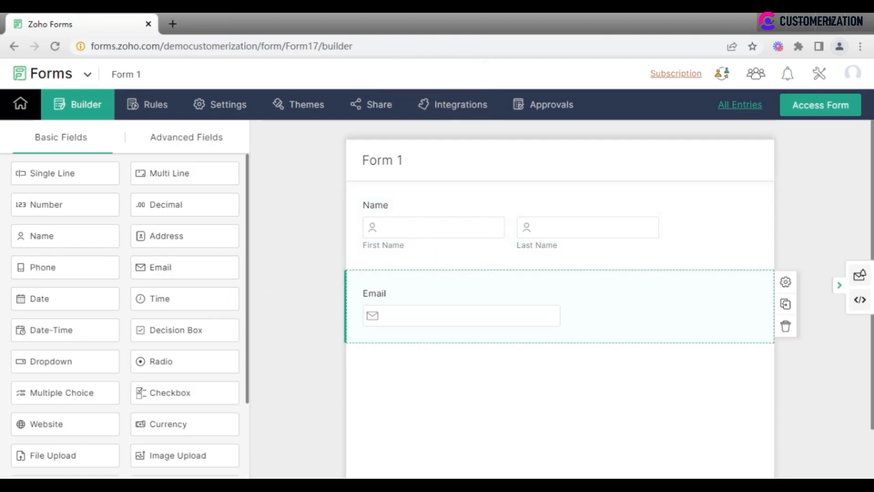
{"action": "mouse_move", "coordinate": [489, 243]}
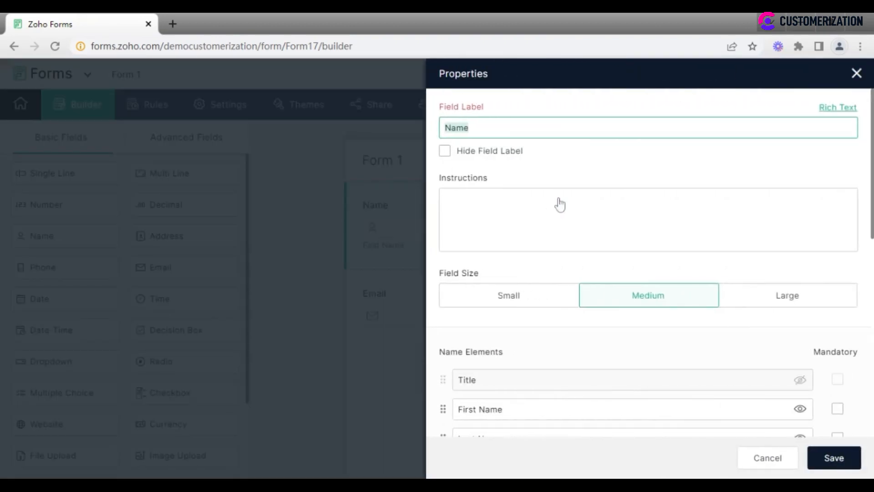
Set the Name field's Field Size to Small in its properties and save.
{"action": "left_click", "coordinate": [857, 73]}
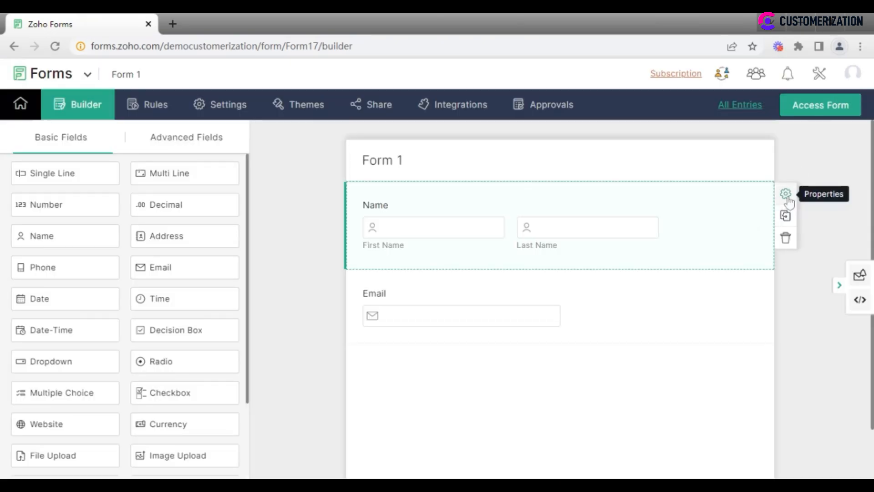
{"action": "left_click", "coordinate": [786, 194]}
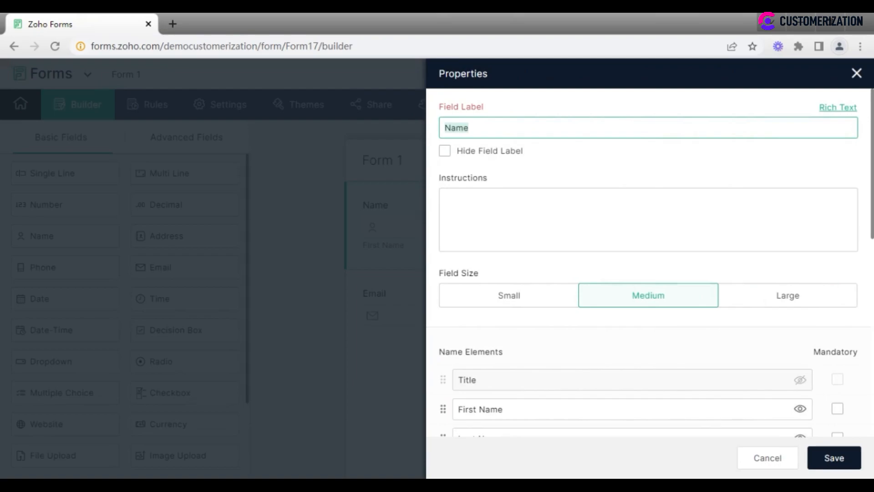
{"action": "scroll", "scroll_direction": "down", "scroll_amount": 3}
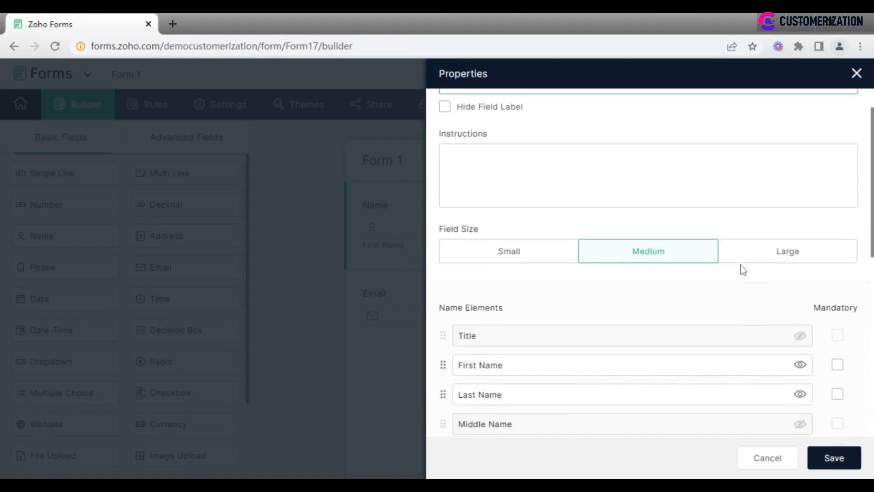
{"action": "scroll", "scroll_direction": "down", "scroll_amount": 3}
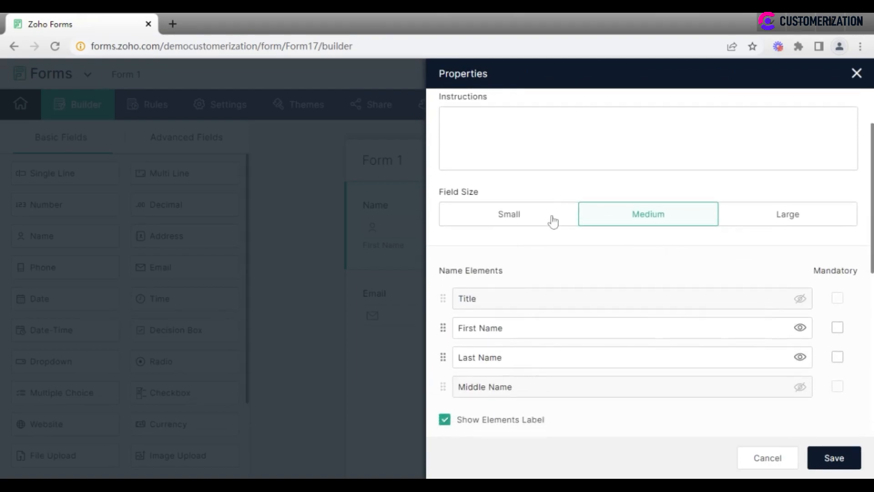
{"action": "left_click", "coordinate": [508, 213]}
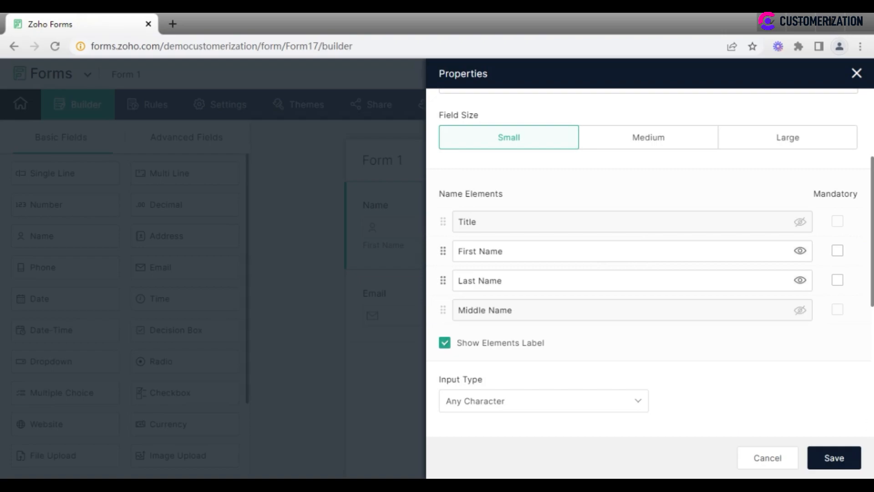
{"action": "left_click", "coordinate": [833, 458]}
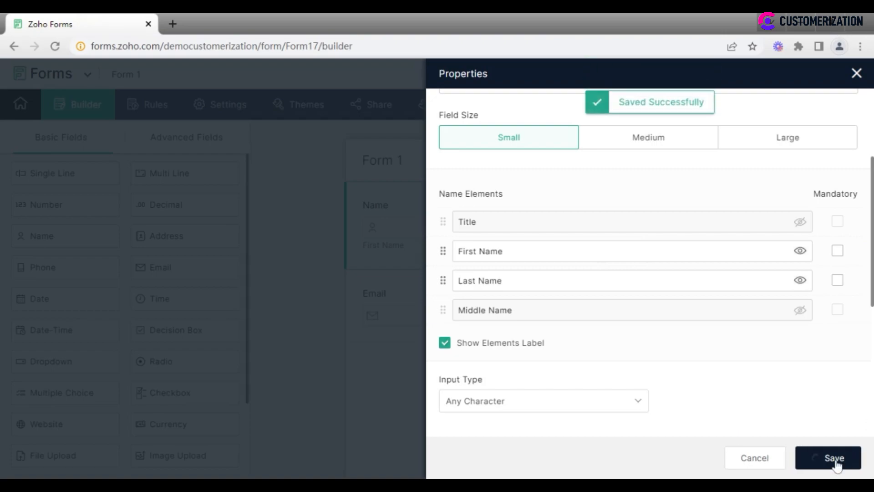
{"action": "left_click", "coordinate": [828, 459]}
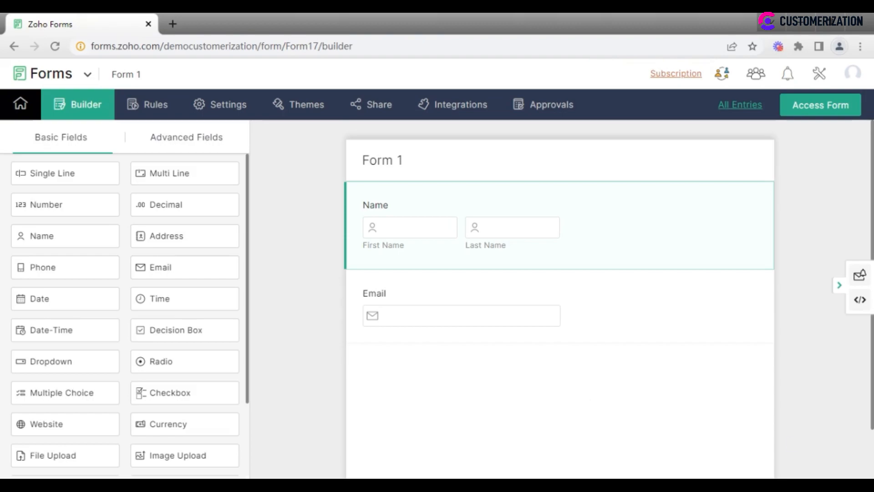
{"action": "mouse_move", "coordinate": [155, 104]}
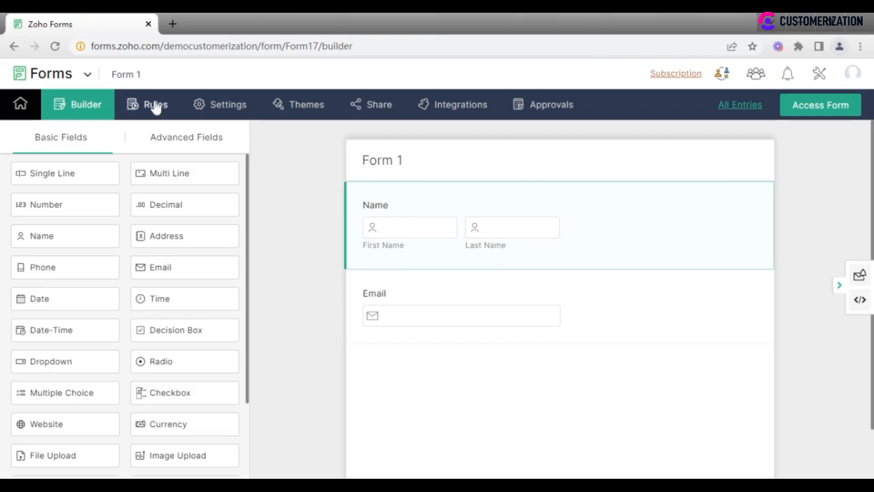
Review Rules and Settings, then launch the live Form 1 via Access Form in a new tab.
{"action": "left_click", "coordinate": [147, 104]}
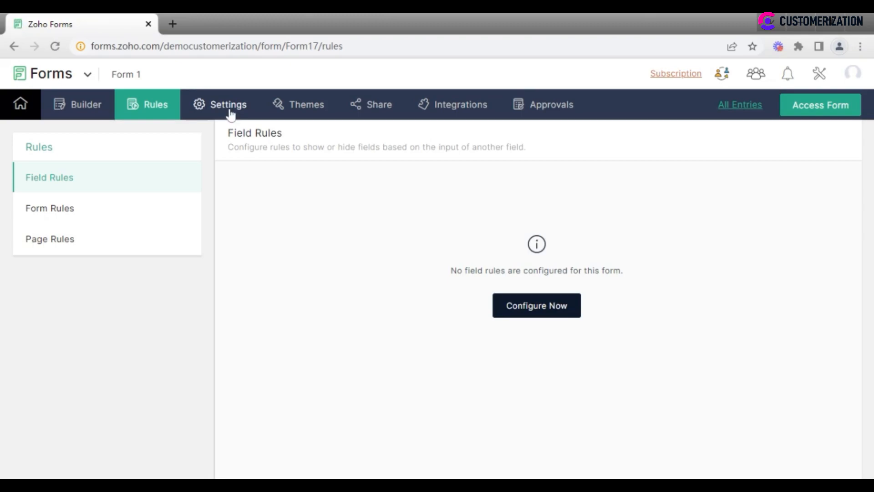
{"action": "left_click", "coordinate": [227, 104]}
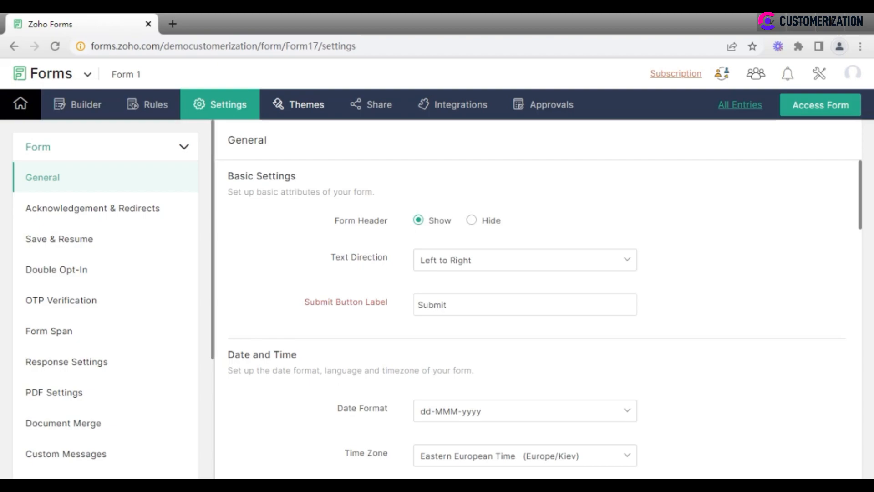
{"action": "mouse_move", "coordinate": [687, 170]}
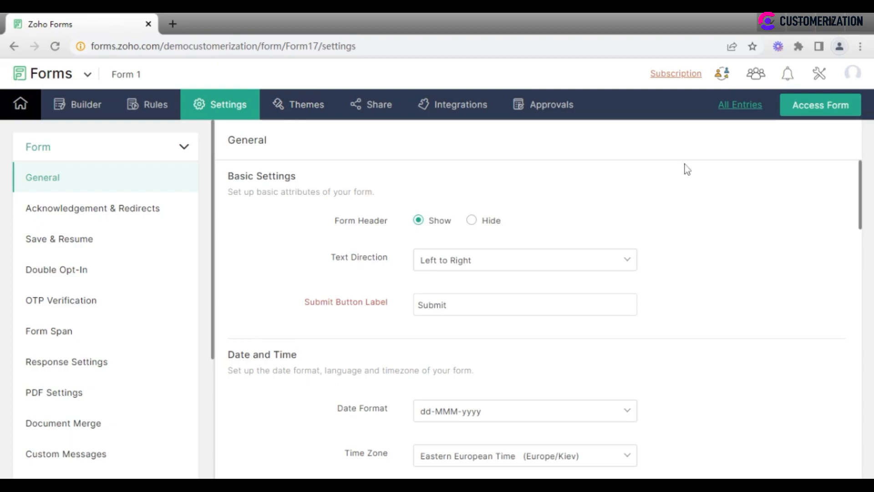
{"action": "left_click", "coordinate": [820, 105]}
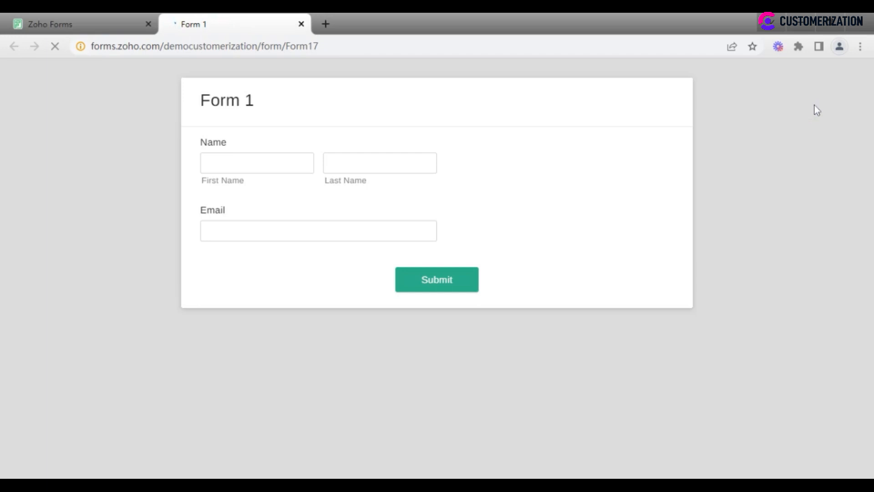
{"action": "left_click", "coordinate": [257, 162]}
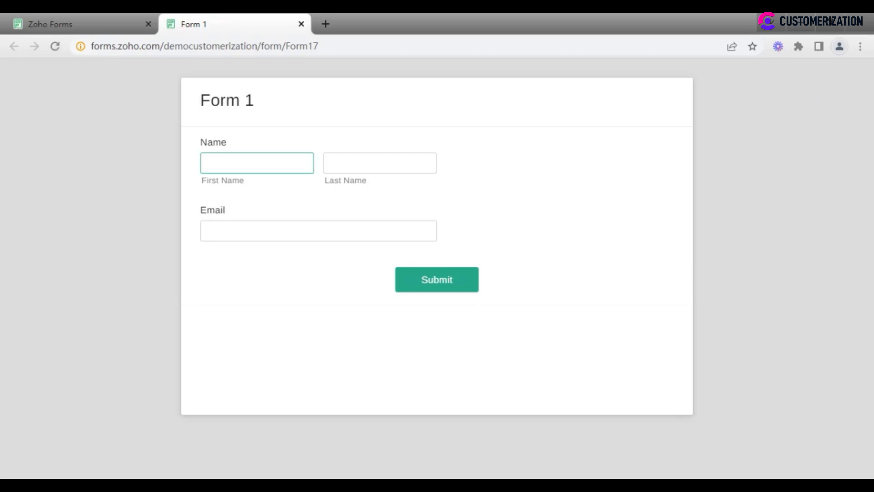